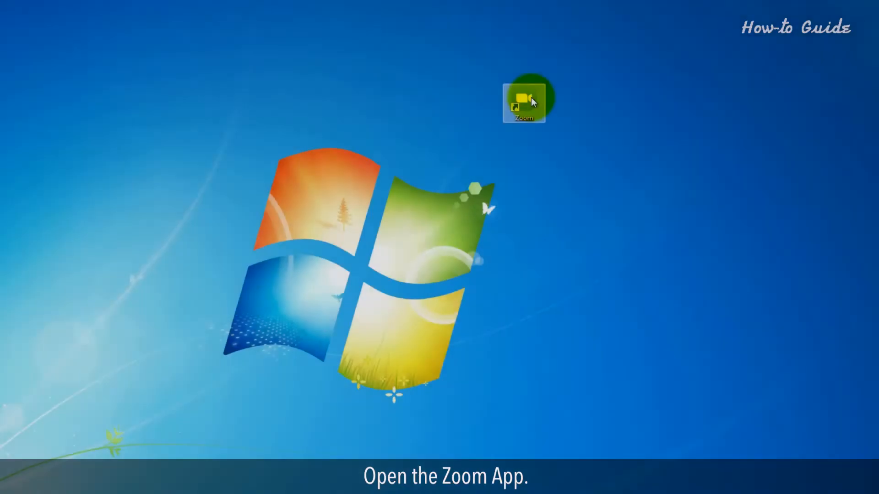
Step: Launch Zoom from its desktop shortcut
double_click(522, 97)
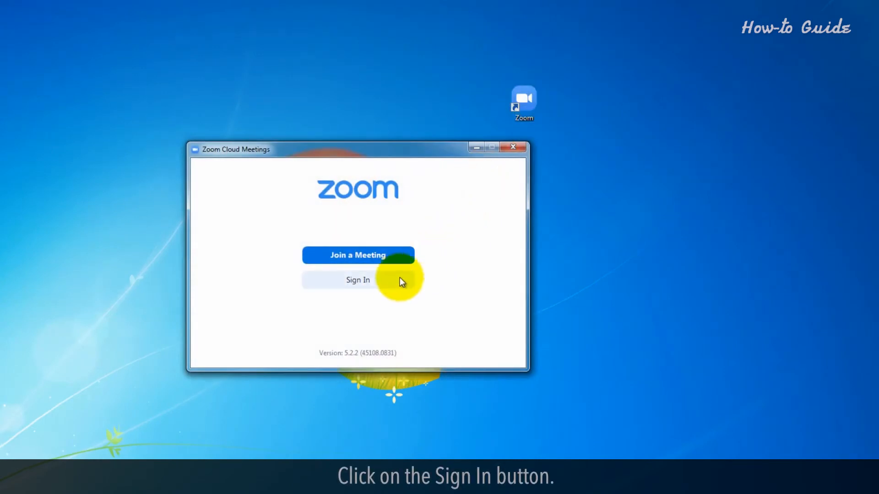
Step: Sign in to Zoom with the account's email and password
left_click(358, 280)
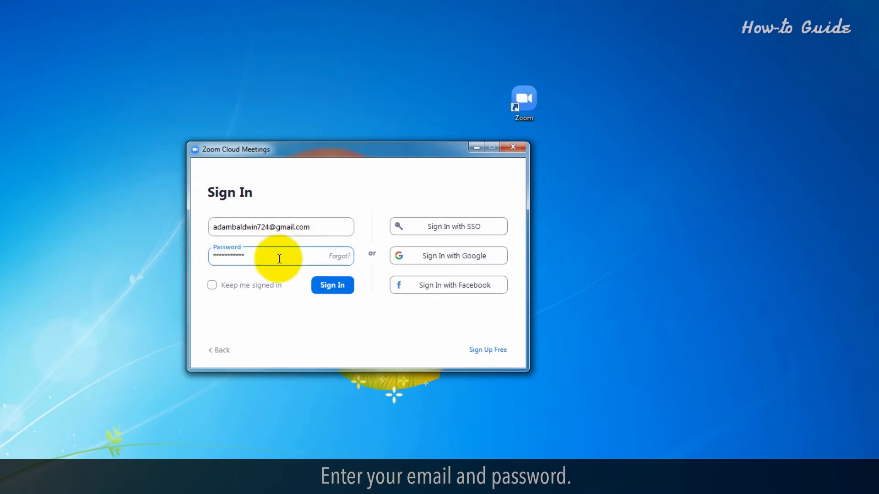
left_click(332, 285)
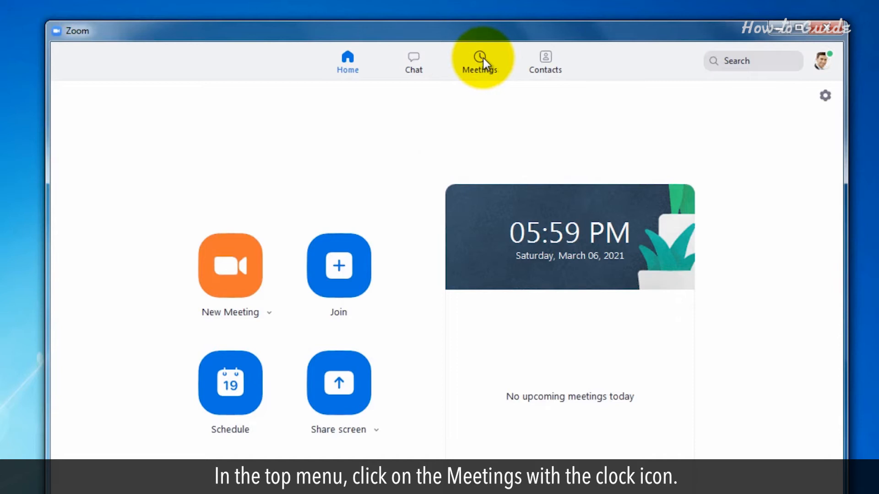
Step: Show the Recorded list under Zoom's Meetings tab
left_click(479, 62)
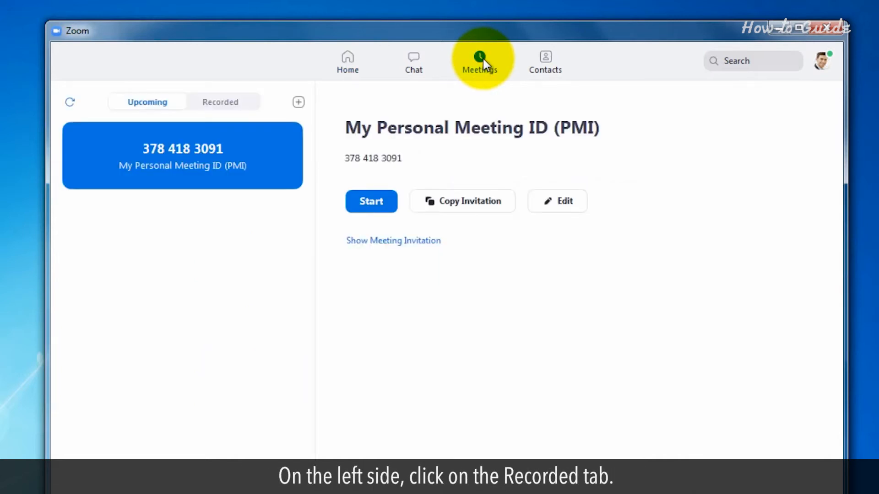
mouse_move(459, 80)
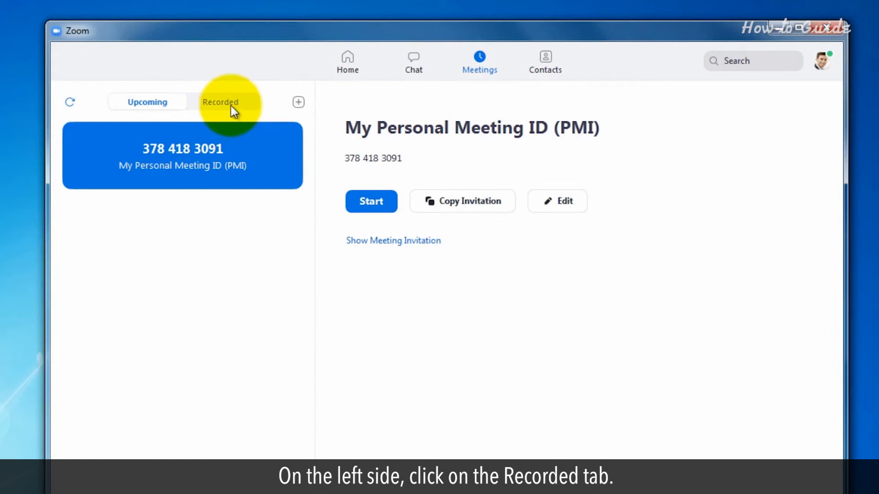
left_click(220, 102)
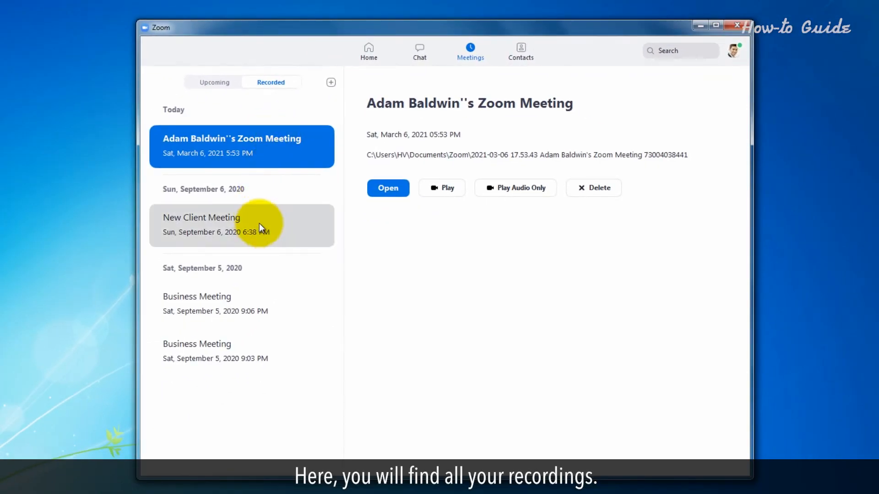
mouse_move(241, 351)
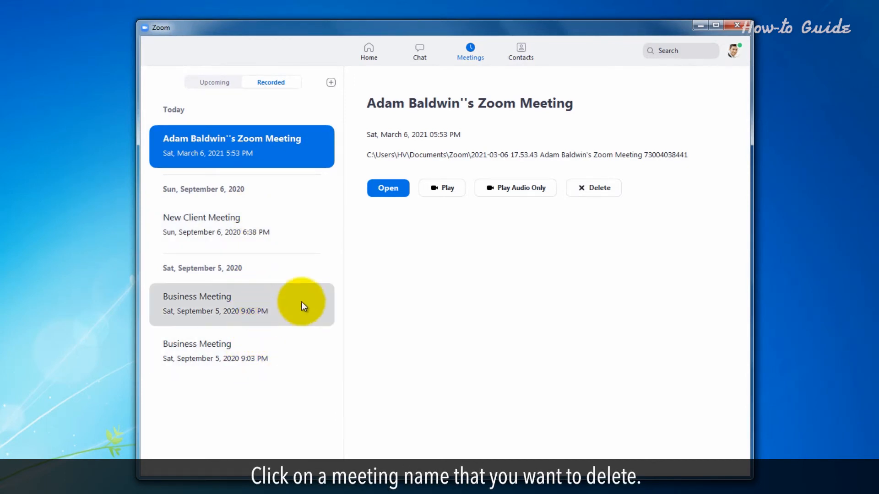
Step: Delete the September 5, 2020 9:06 PM 'Business Meeting' recording and confirm
left_click(241, 304)
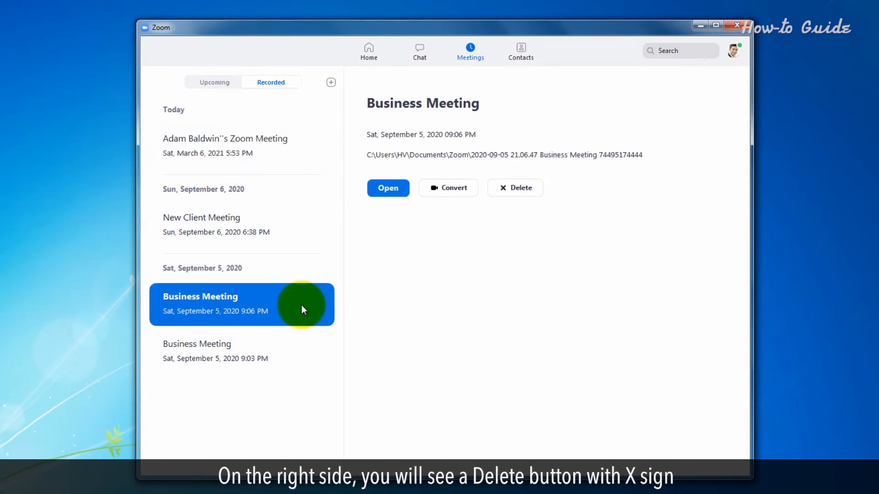
mouse_move(497, 225)
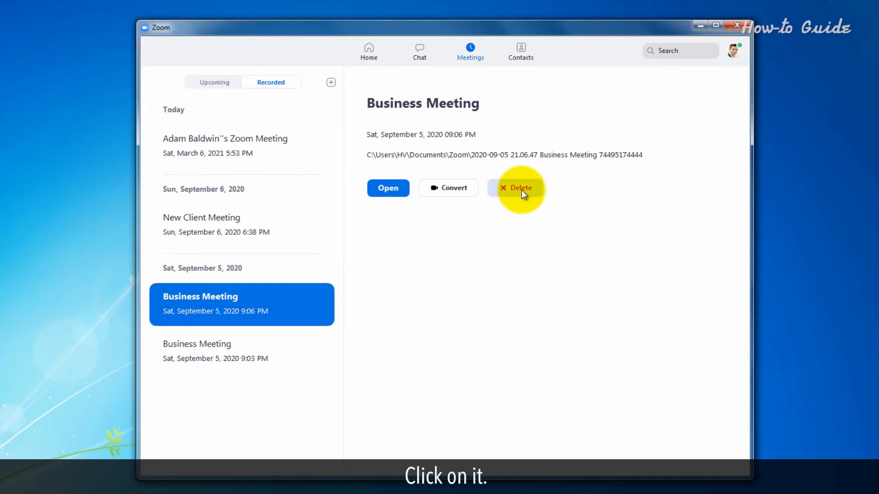
left_click(516, 187)
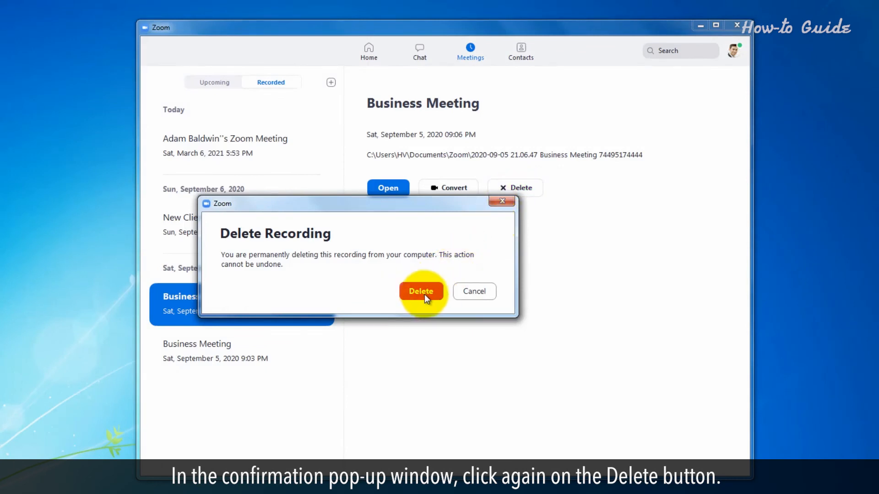
left_click(421, 291)
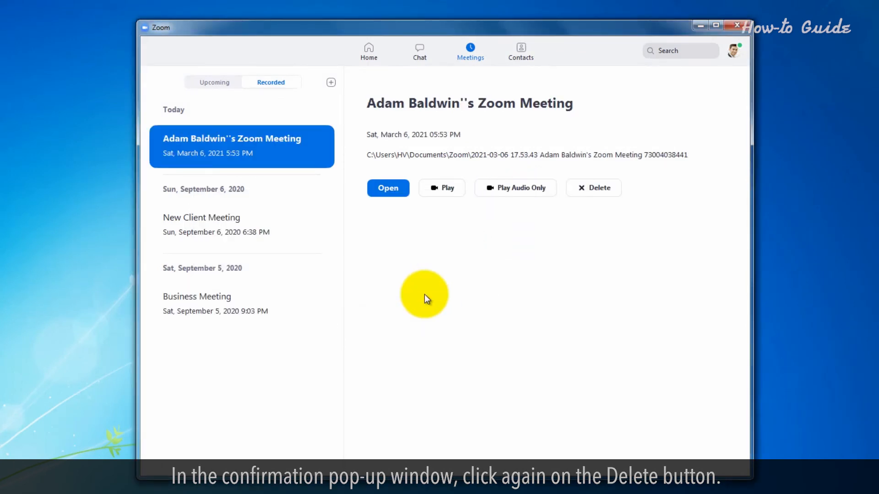